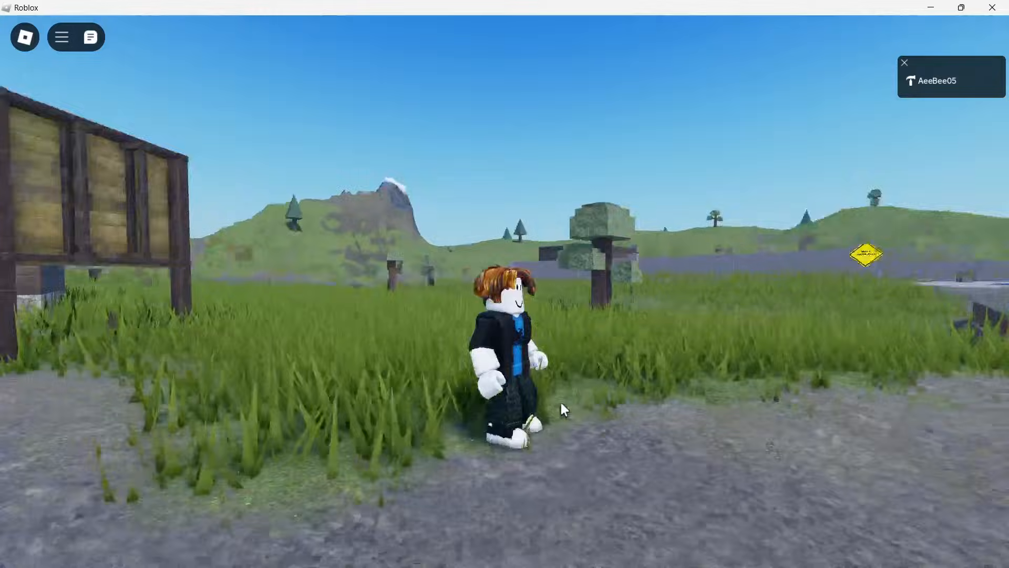
Pause the game and show the Settings options in the Roblox in-game menu
key("w")
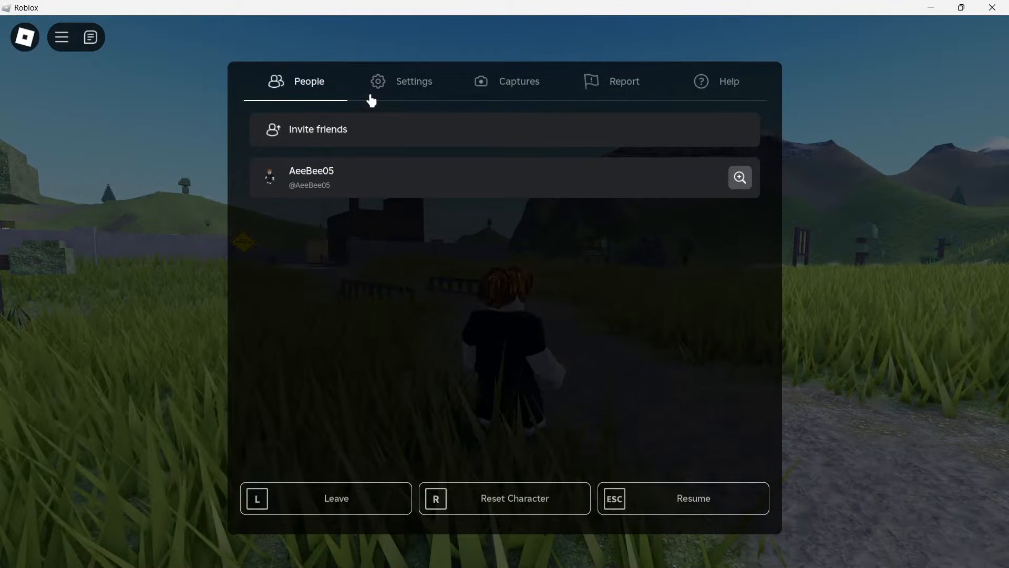
left_click(414, 81)
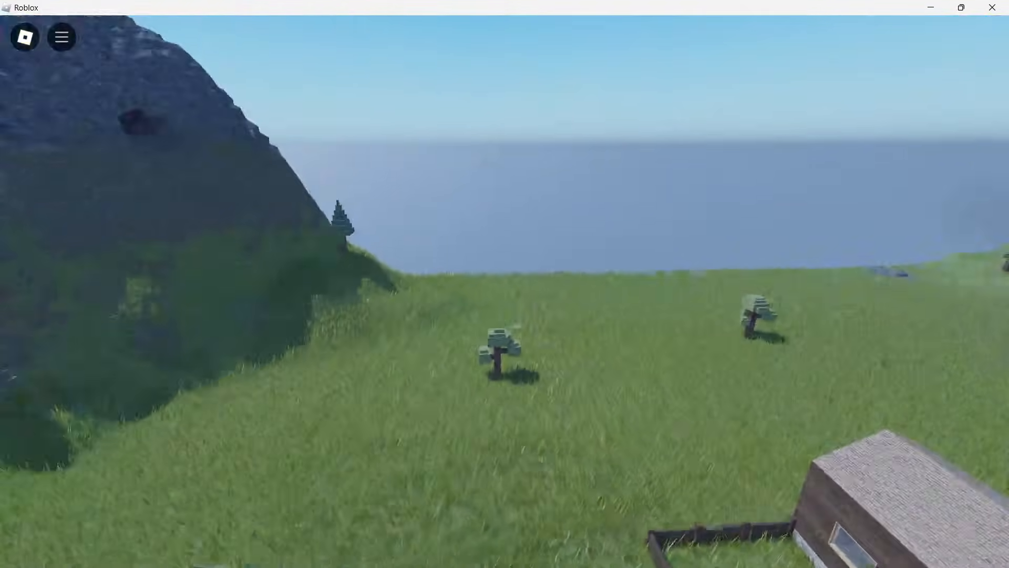
mouse_move(505, 284)
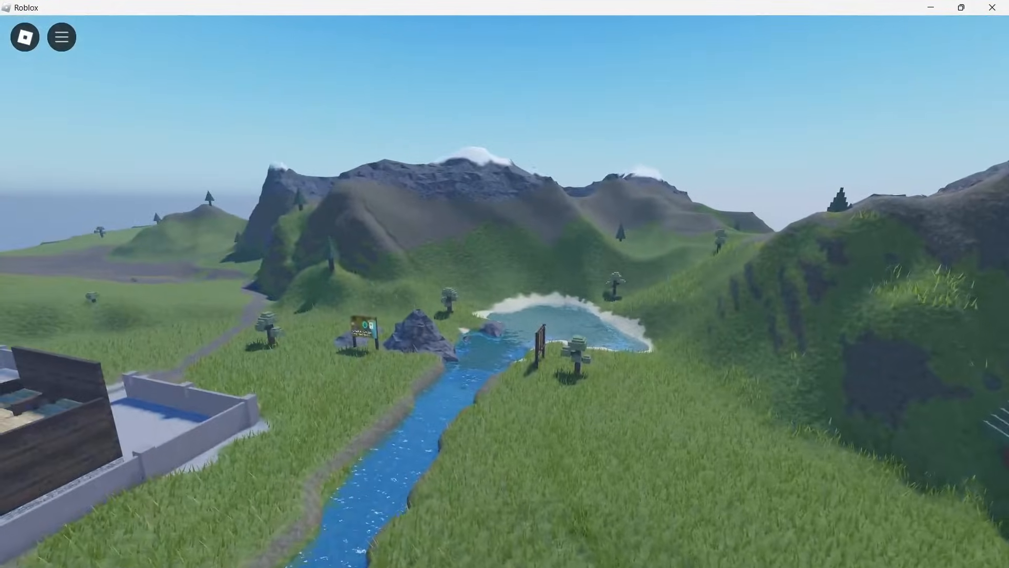